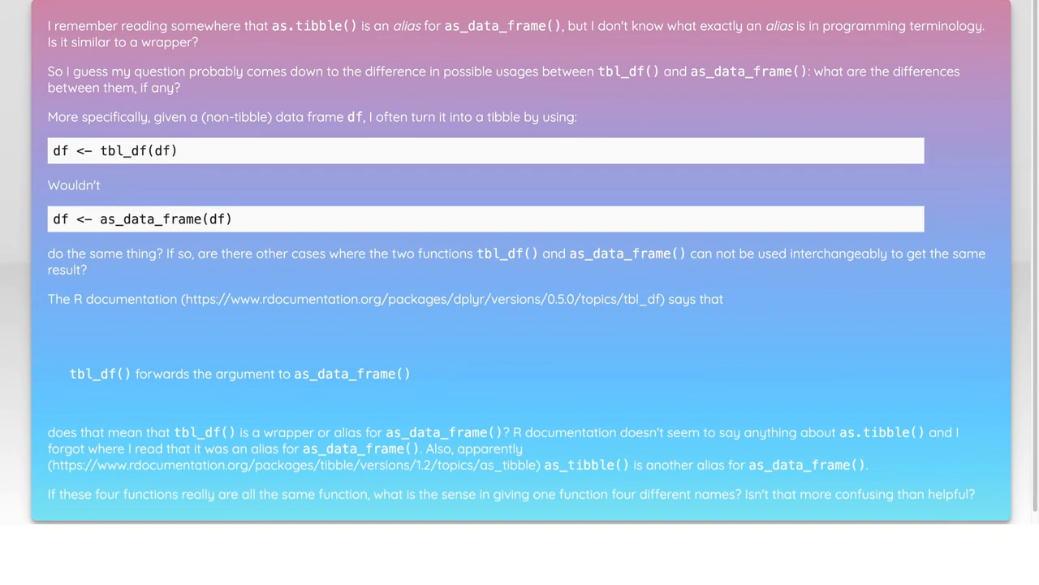
pyautogui.scroll(-3)
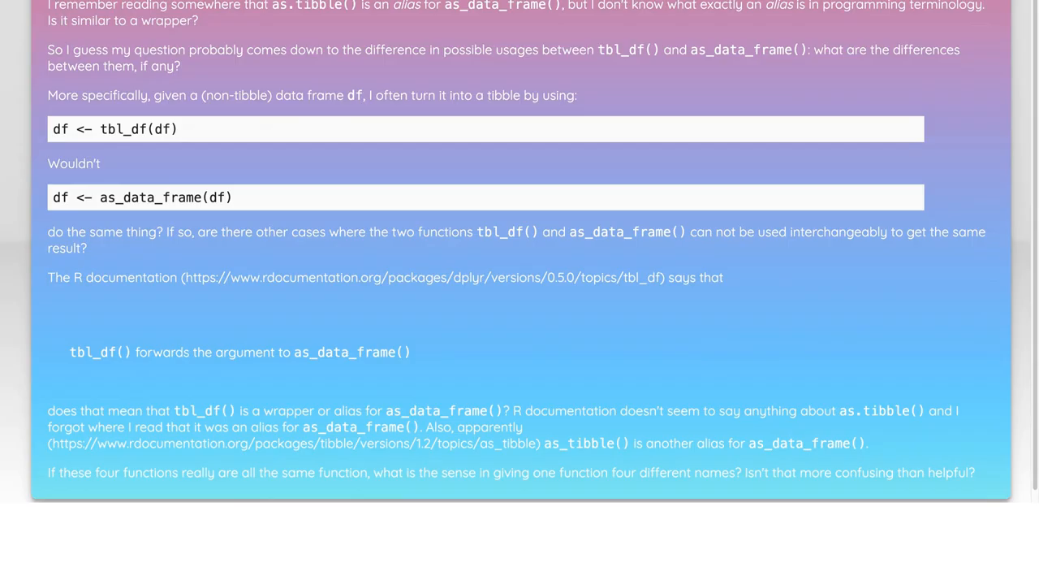
pyautogui.scroll(-3)
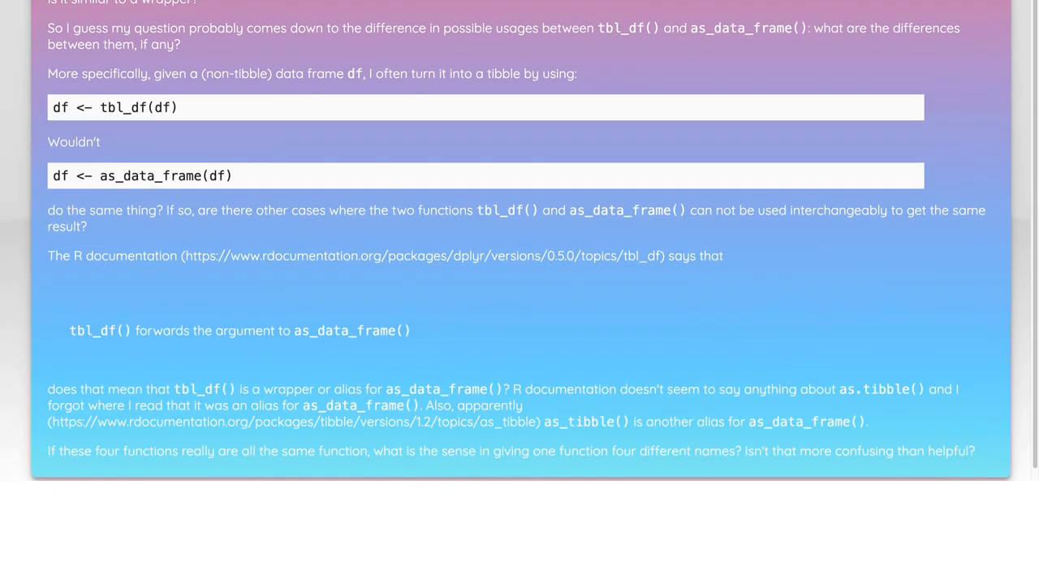
pyautogui.scroll(-3)
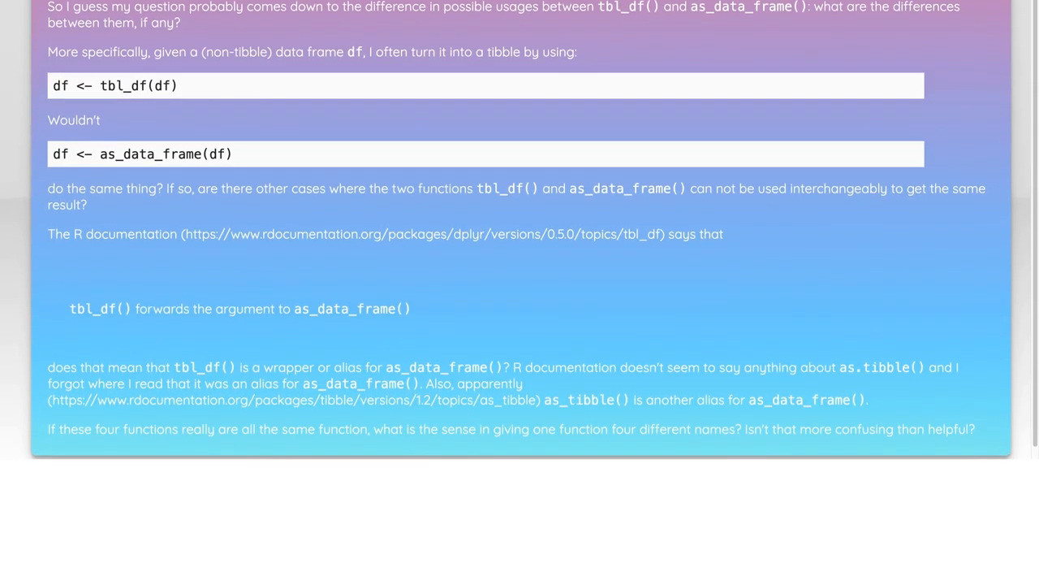
pyautogui.scroll(-3)
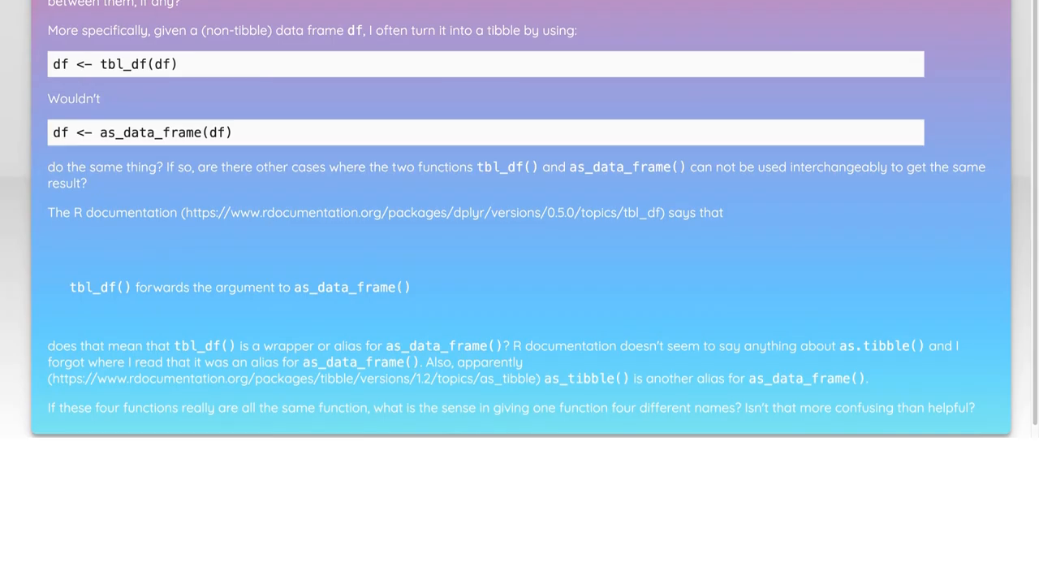
pyautogui.scroll(-3)
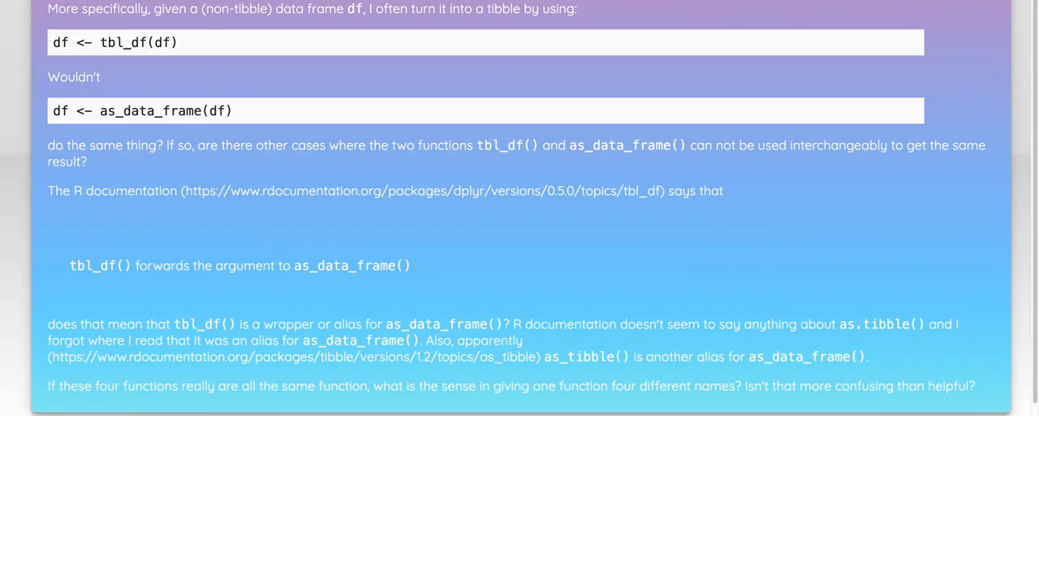
pyautogui.scroll(-3)
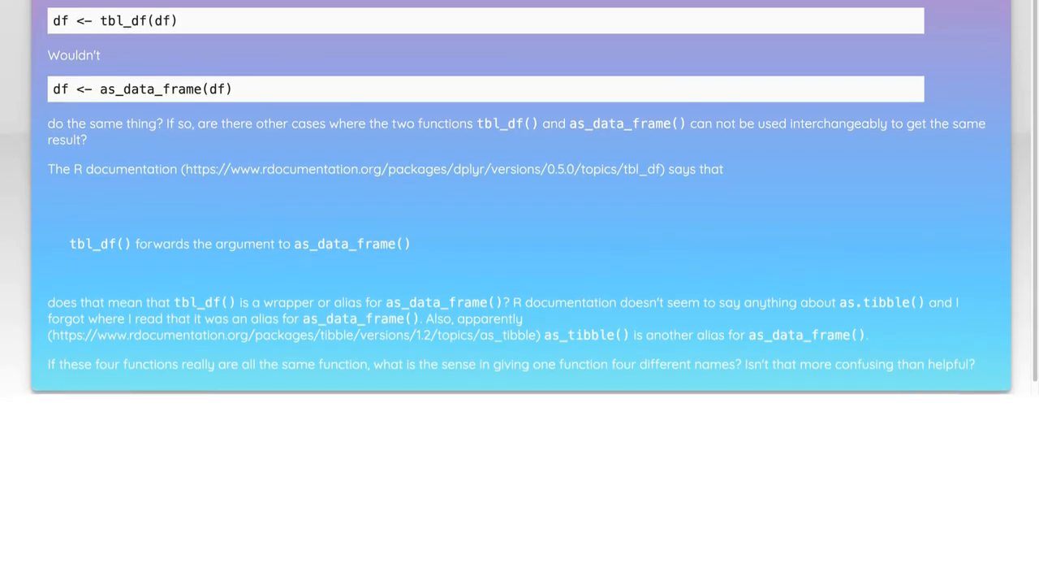
pyautogui.scroll(-3)
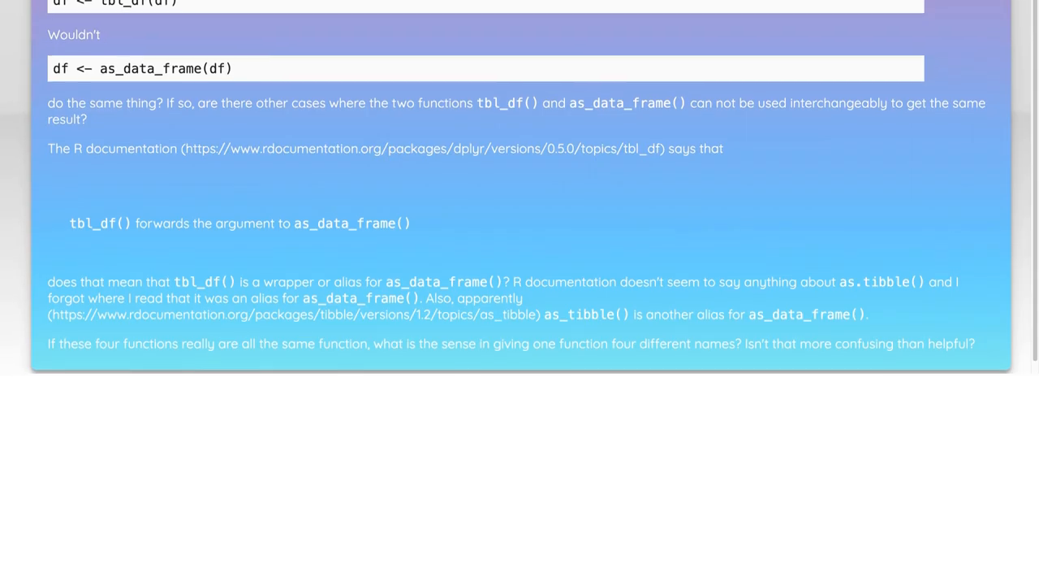
pyautogui.scroll(-3)
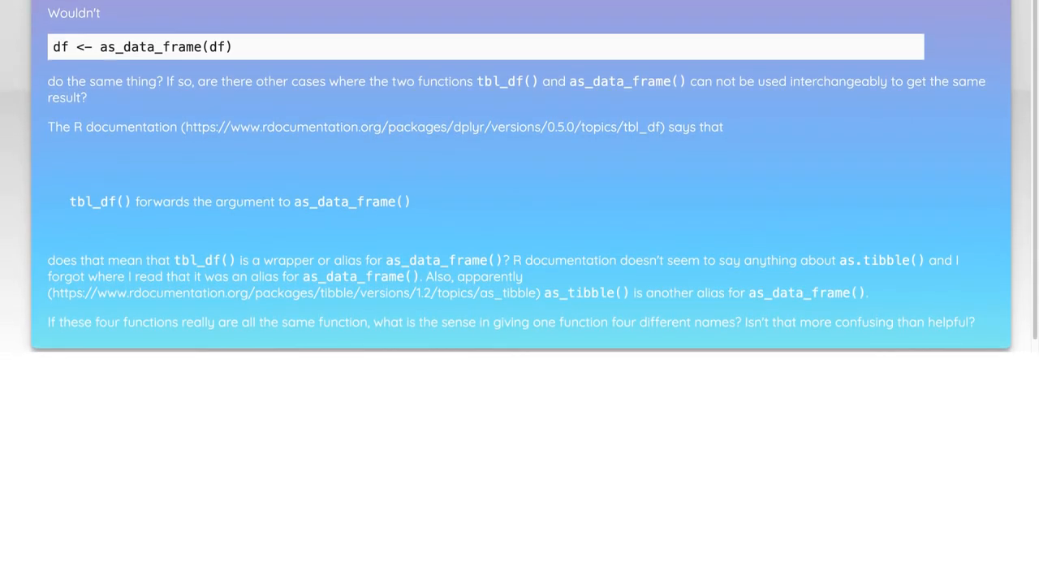
pyautogui.scroll(-3)
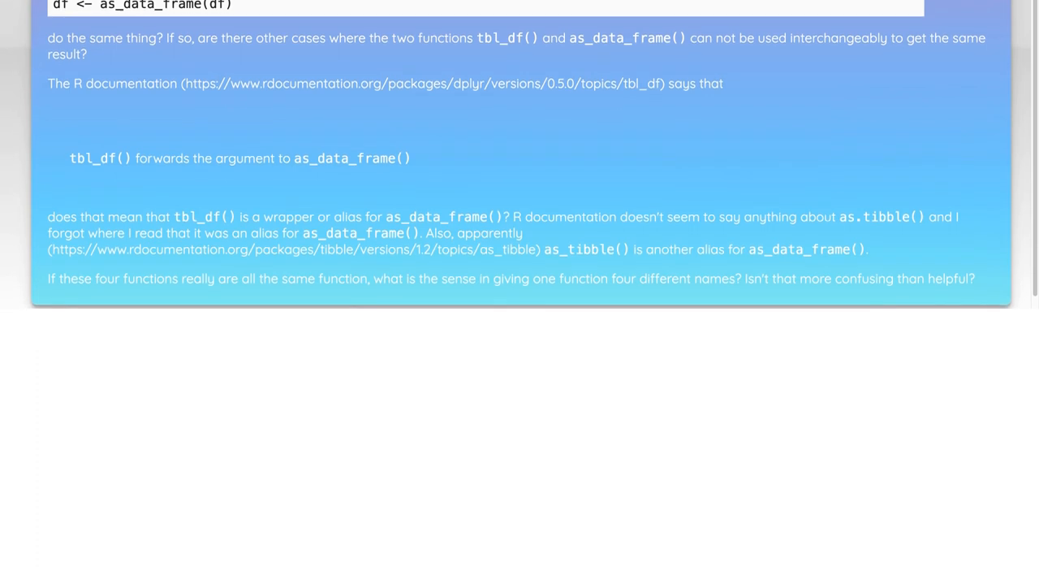
pyautogui.scroll(-3)
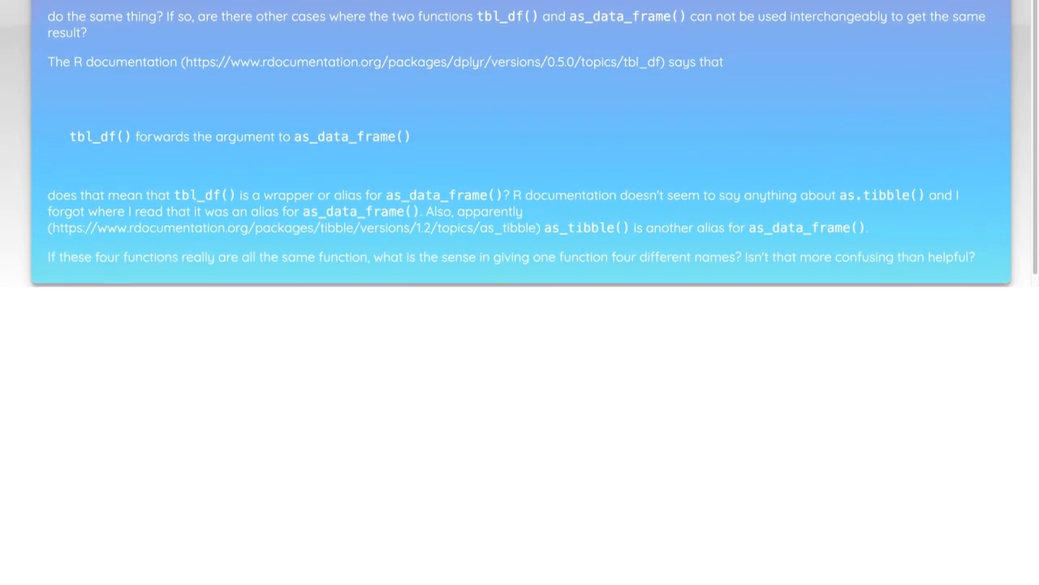
pyautogui.scroll(-3)
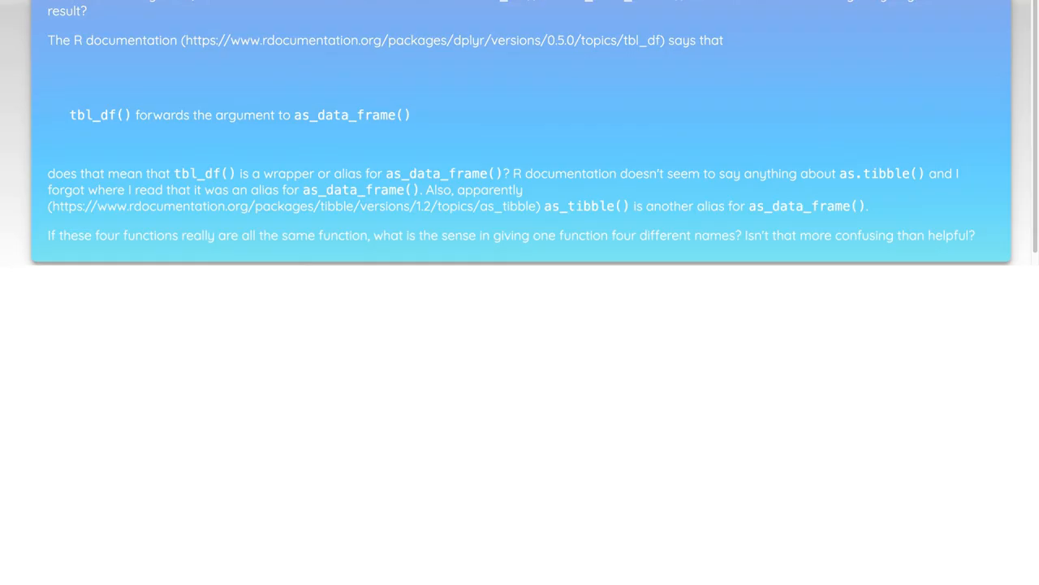
pyautogui.scroll(-3)
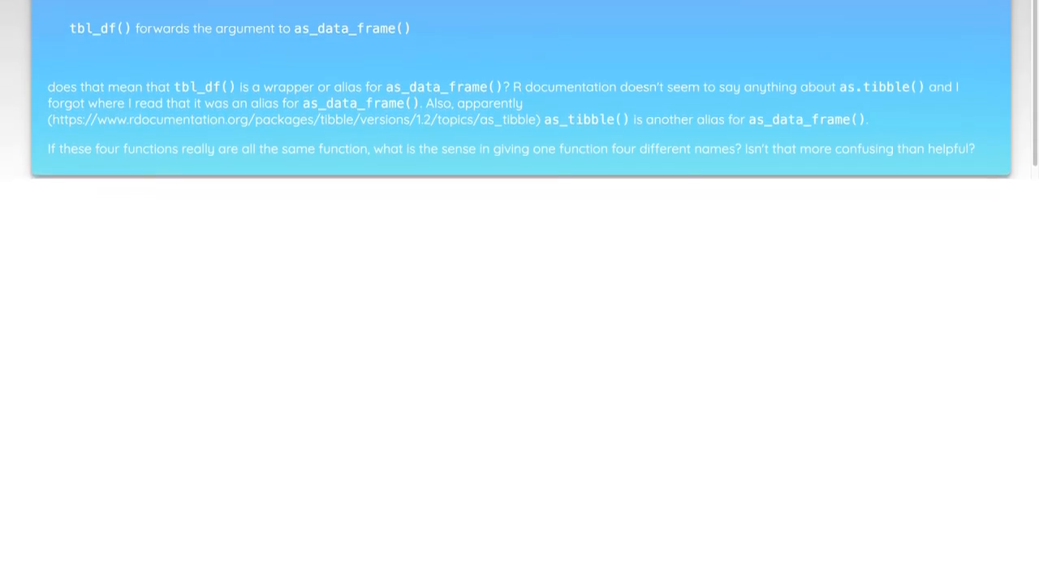
pyautogui.scroll(-3)
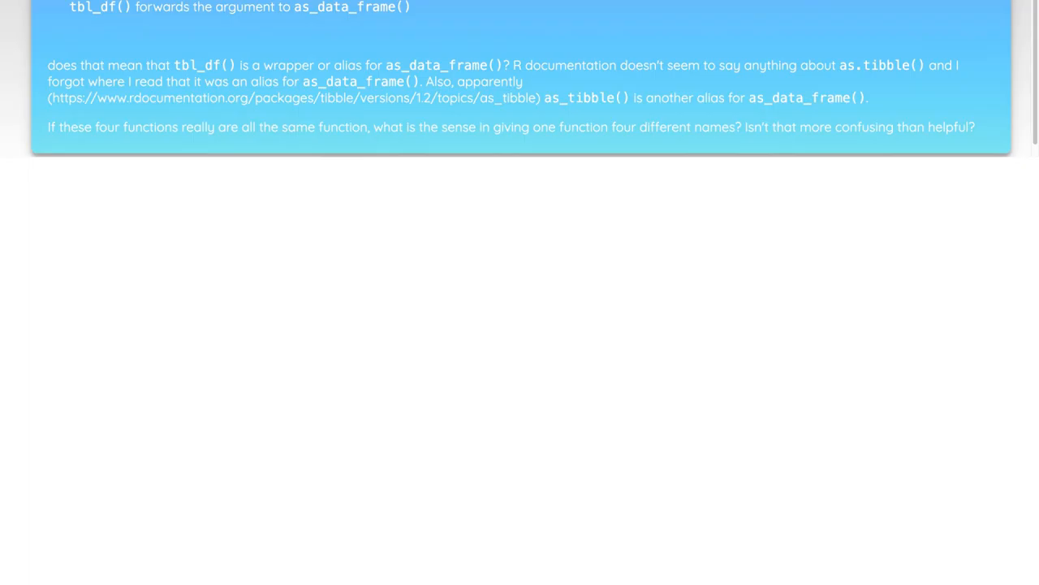
pyautogui.scroll(-3)
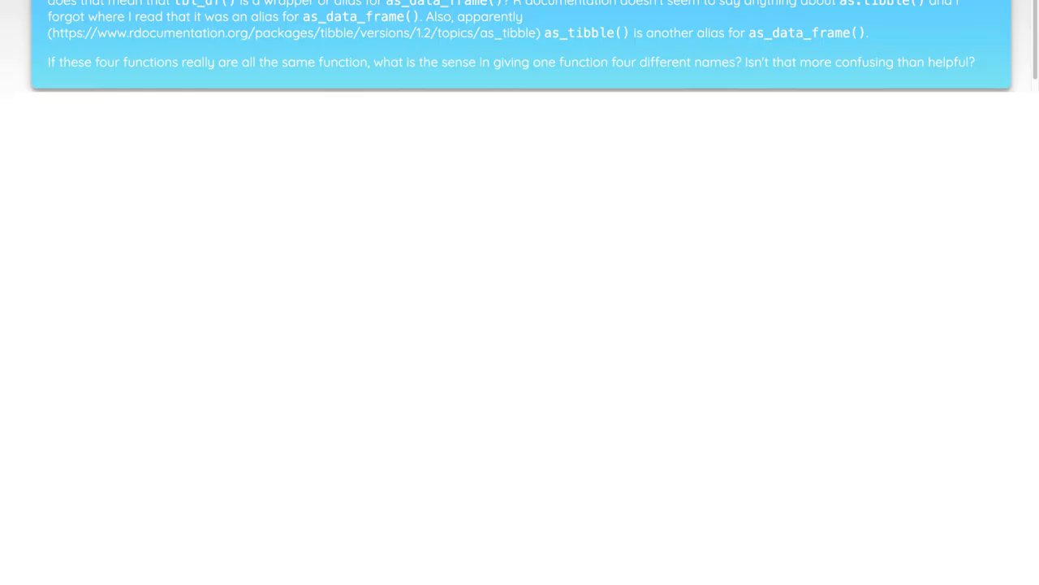
pyautogui.scroll(-3)
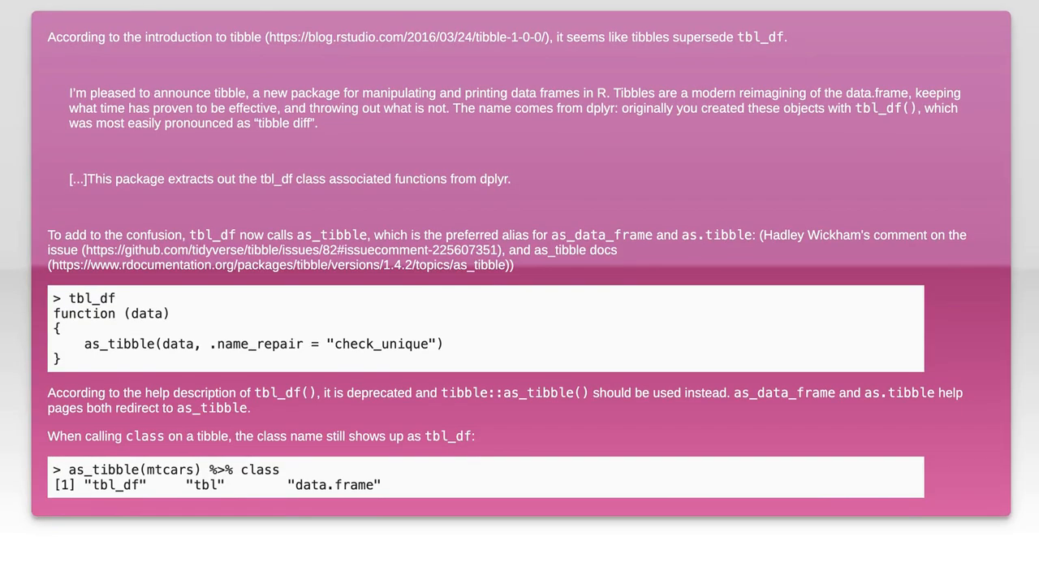
pyautogui.scroll(-3)
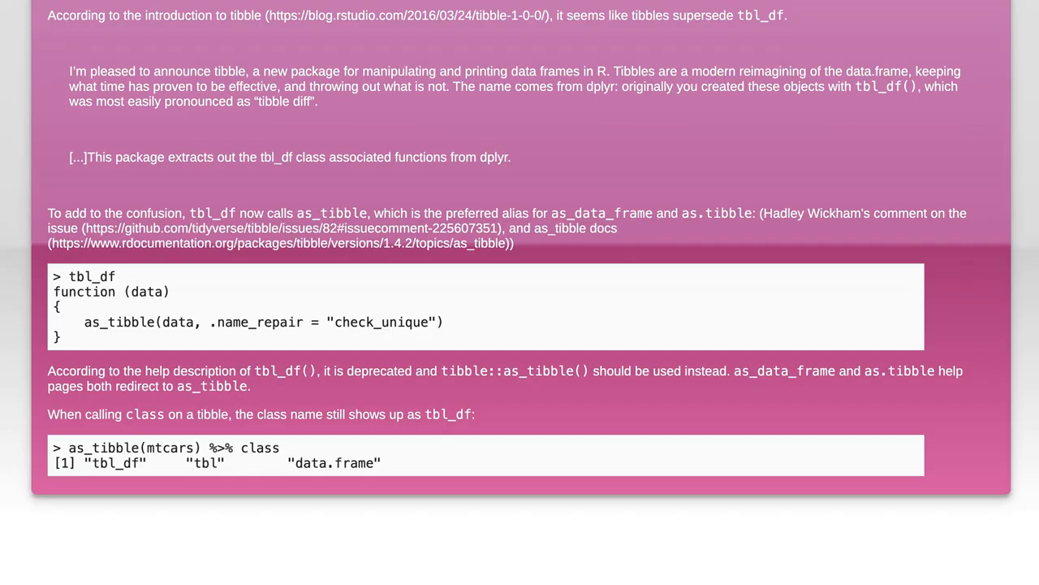
pyautogui.scroll(-3)
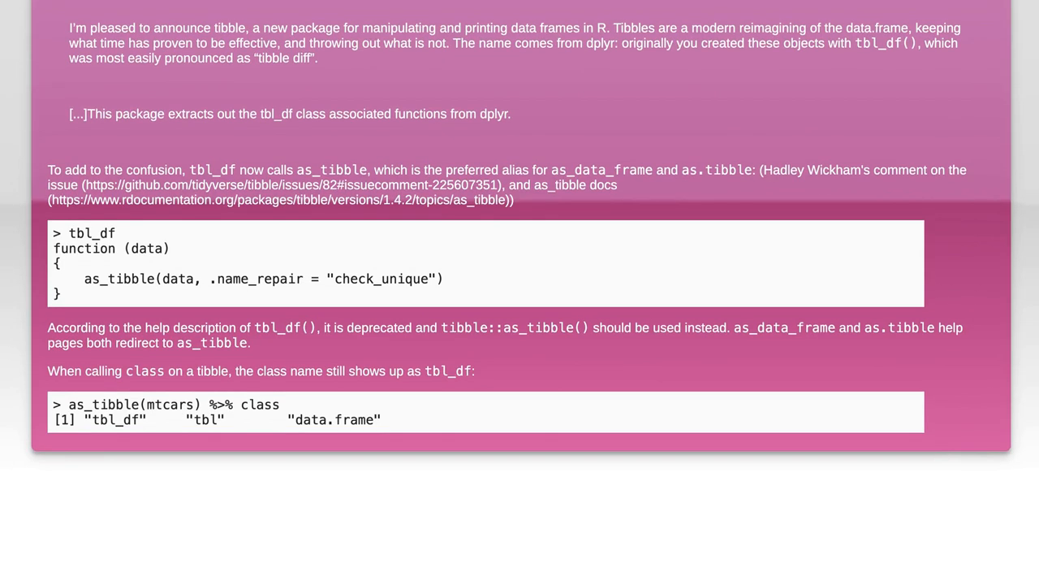
pyautogui.scroll(-3)
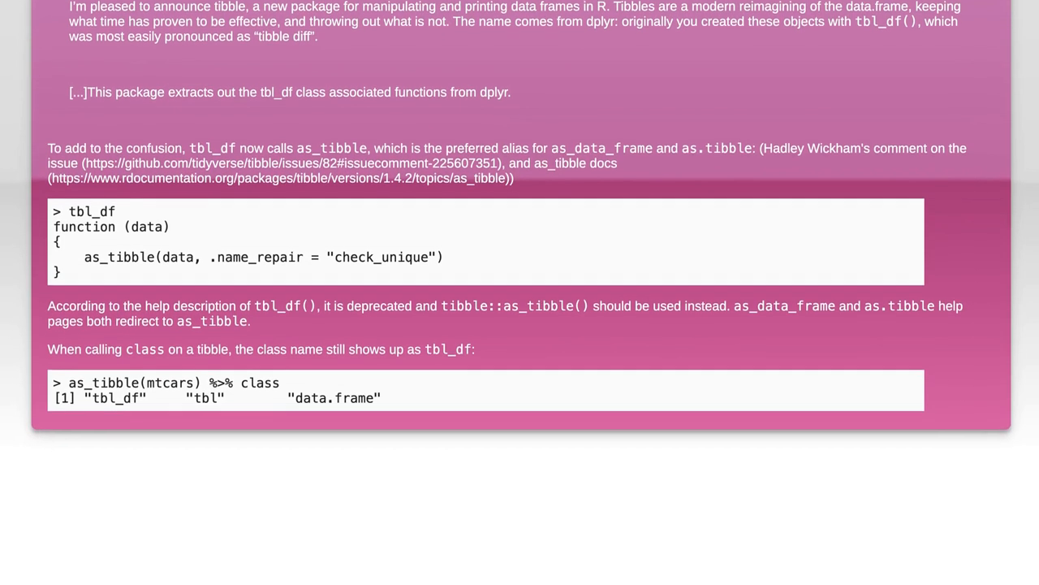
pyautogui.scroll(-3)
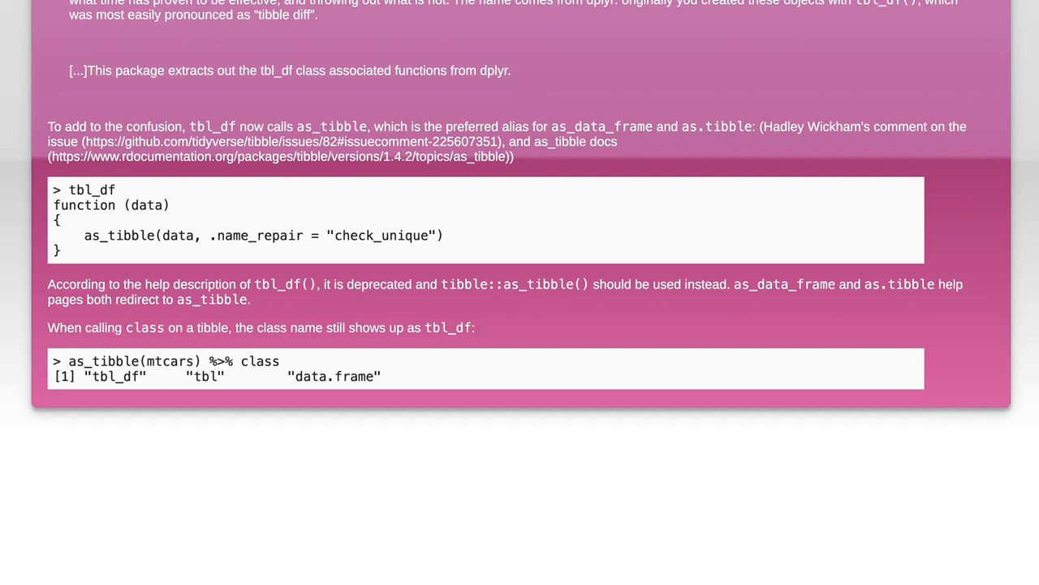
pyautogui.scroll(-3)
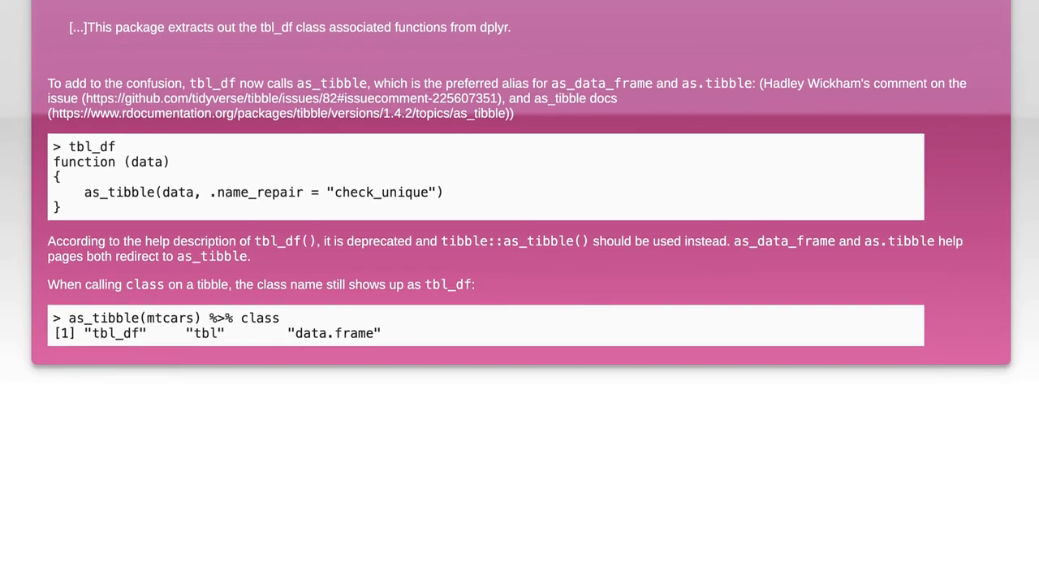
pyautogui.scroll(-3)
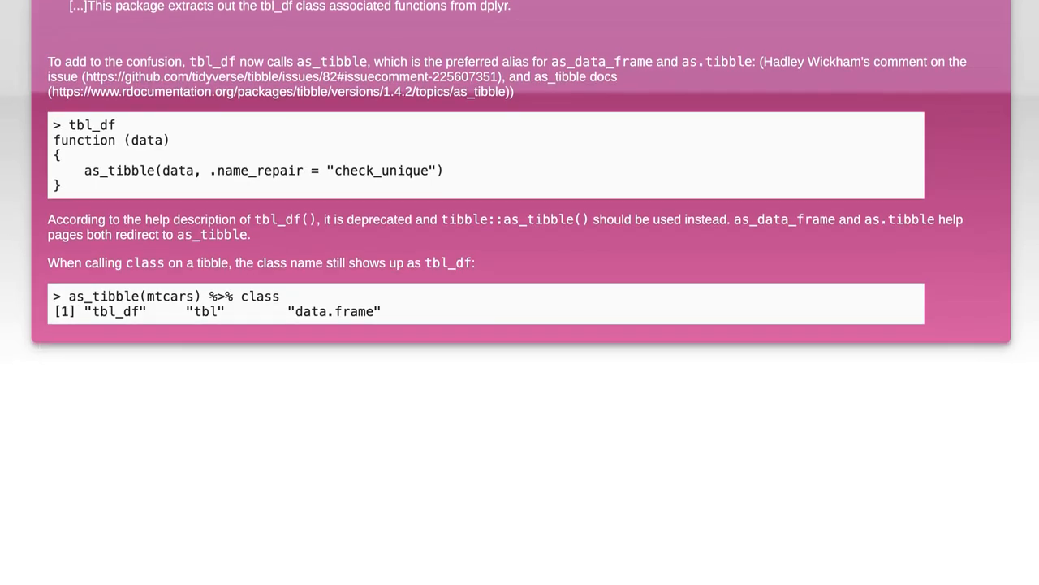
pyautogui.scroll(-3)
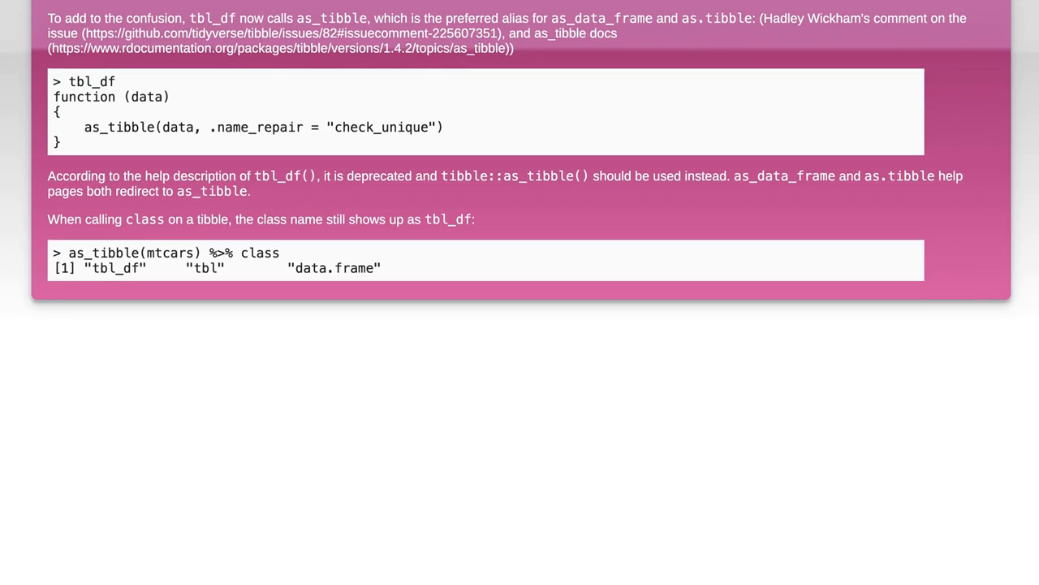
pyautogui.scroll(-3)
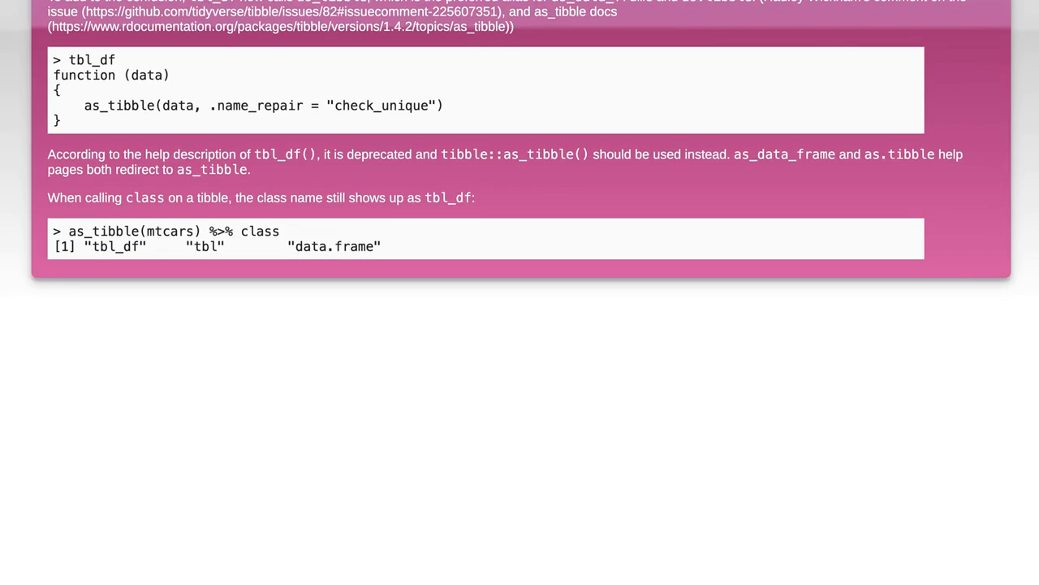
pyautogui.scroll(-3)
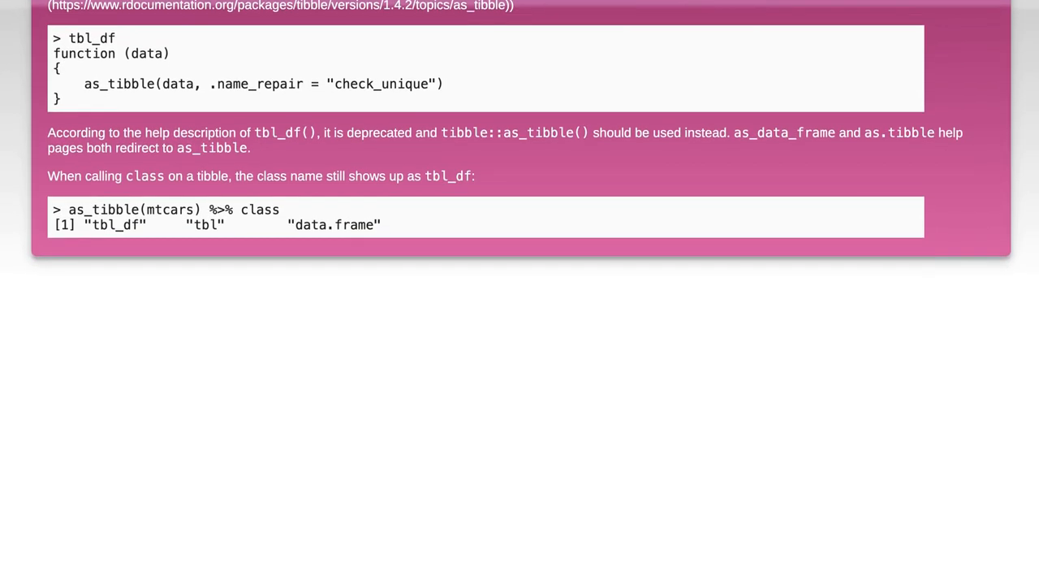
pyautogui.scroll(-3)
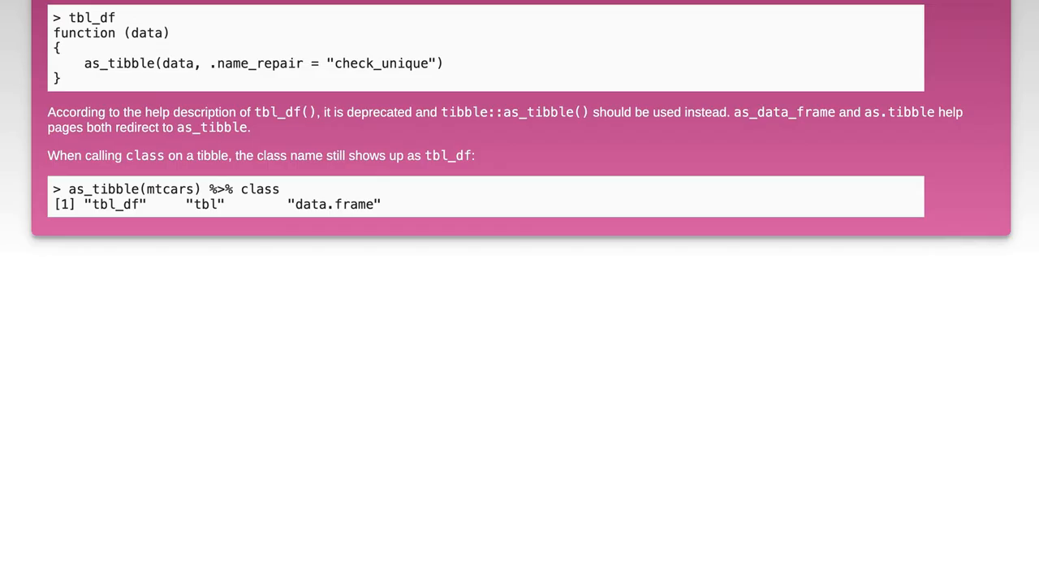
pyautogui.scroll(-3)
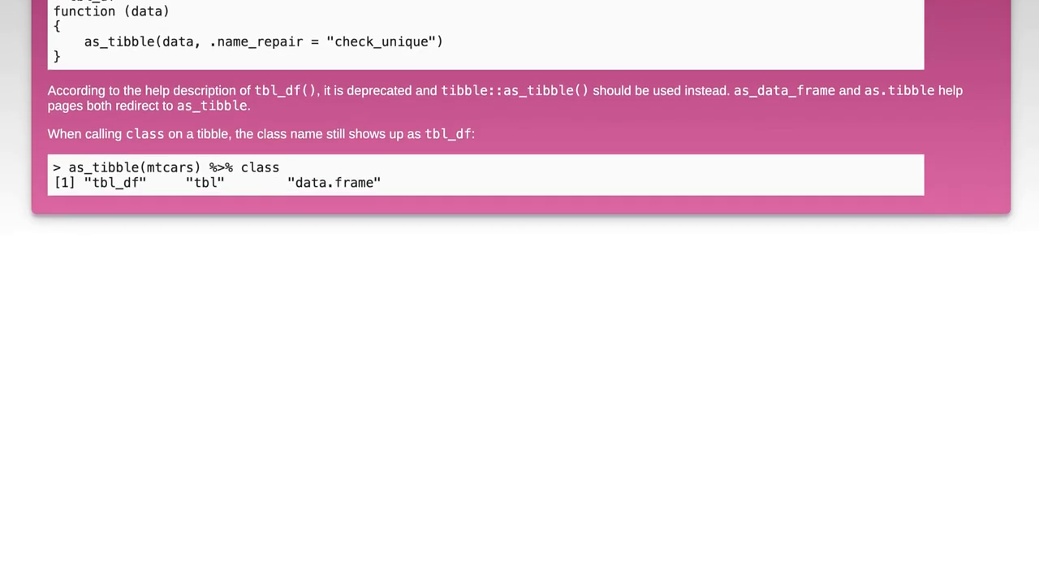
pyautogui.scroll(-3)
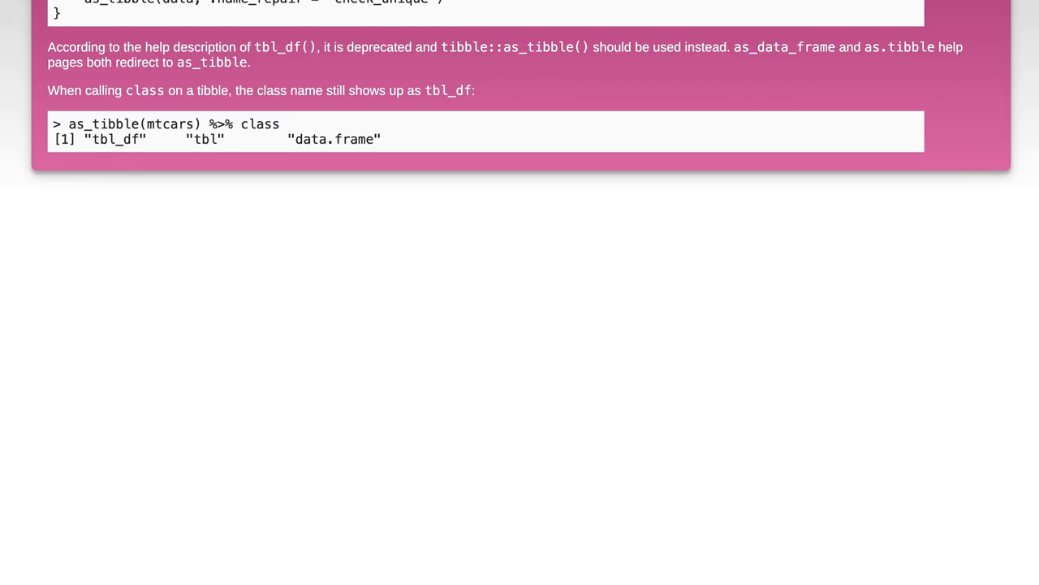
pyautogui.scroll(-3)
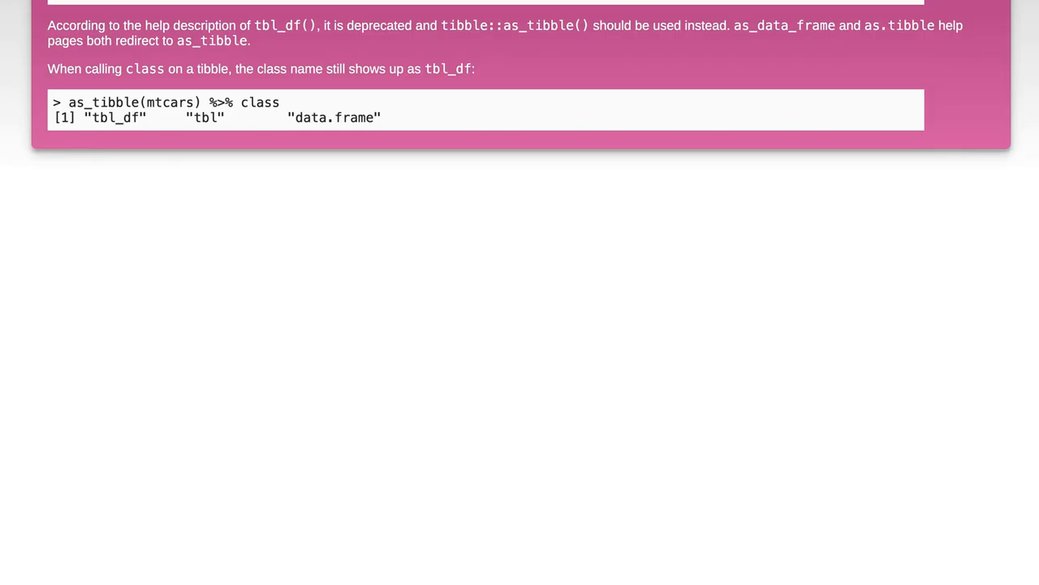
pyautogui.scroll(-3)
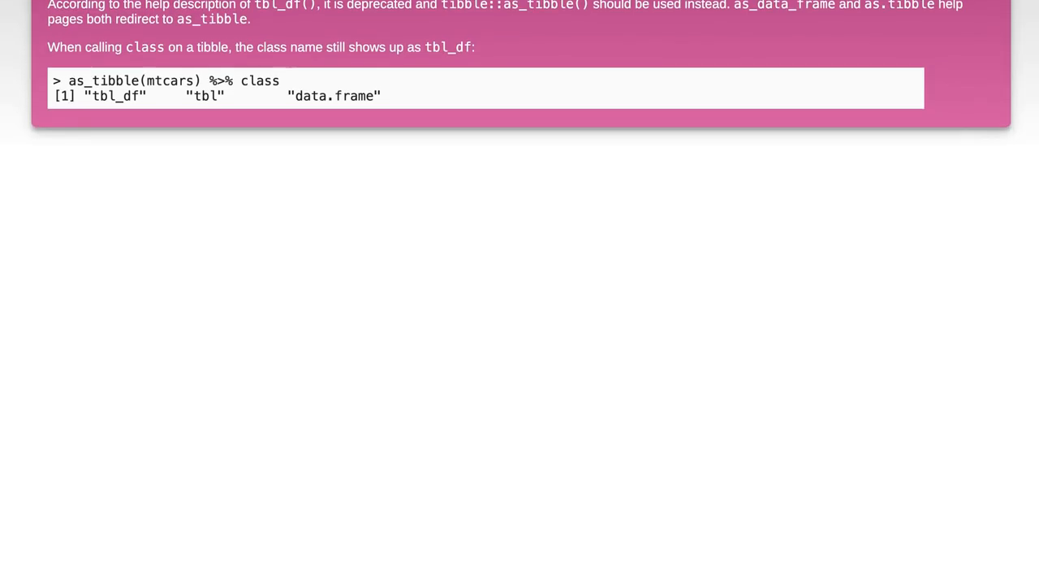